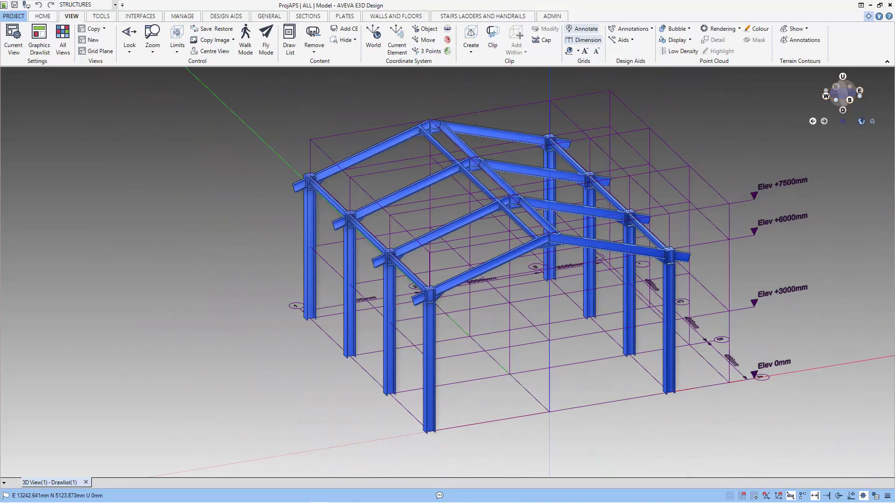
Step: Show the Model Explorer beside the empty view, then browse the HOME, SECTIONS and GENERAL tabs
click(101, 16)
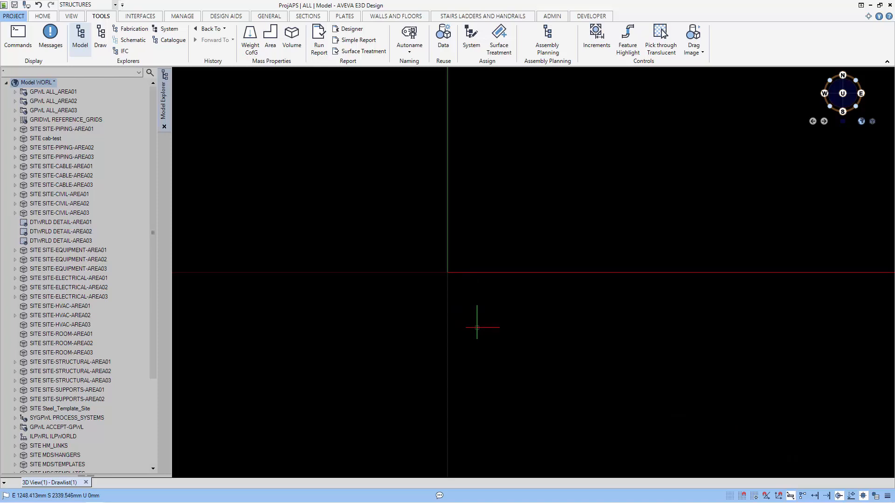
click(42, 16)
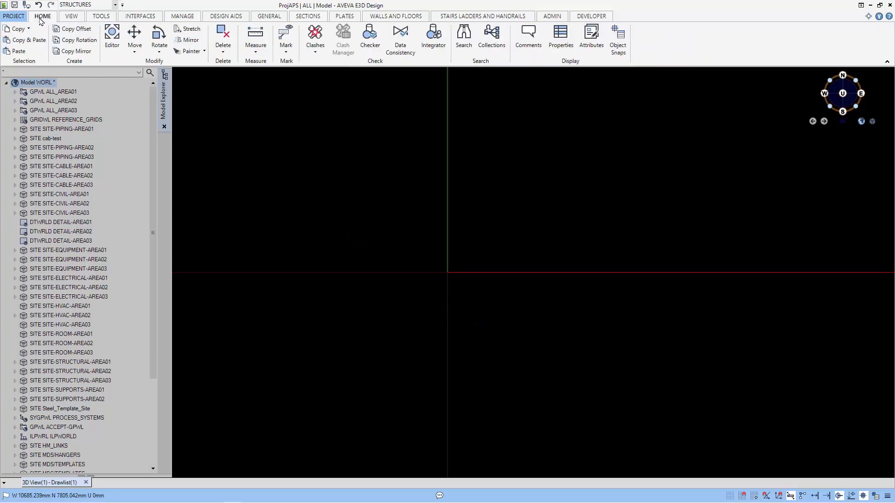
click(307, 15)
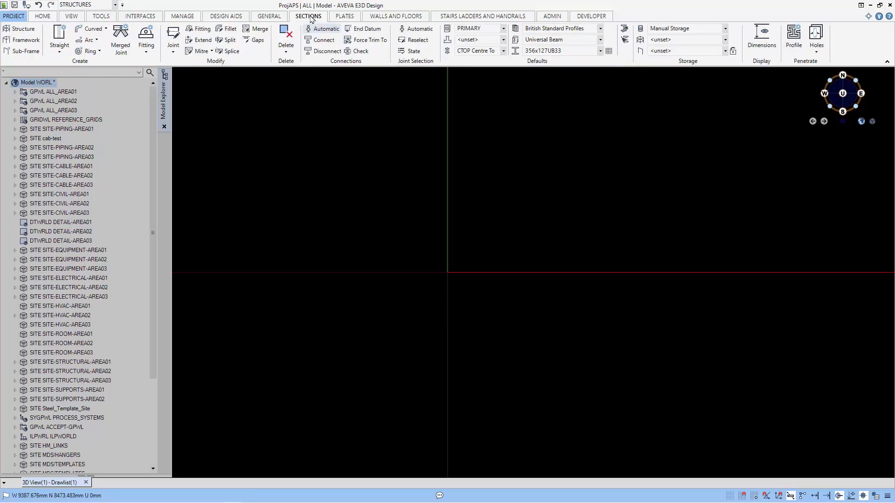
click(269, 16)
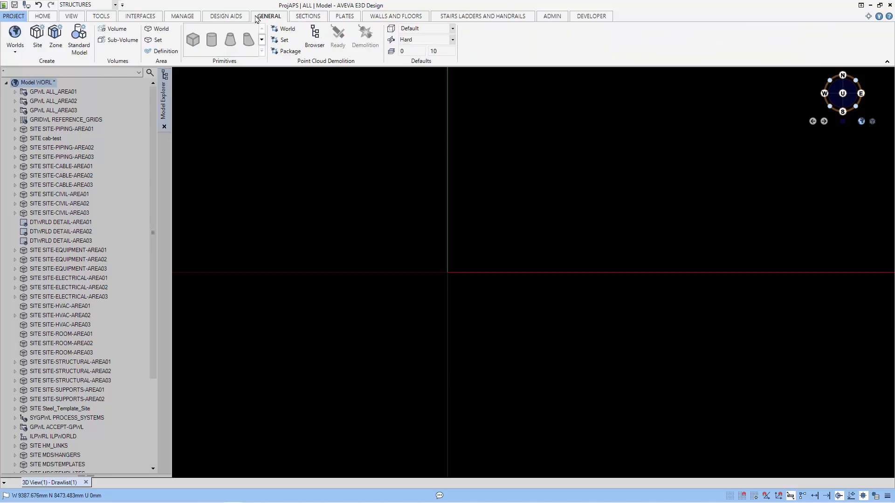
Step: Create a grid world named DEMO-GRIDWL and confirm it in the database
click(14, 36)
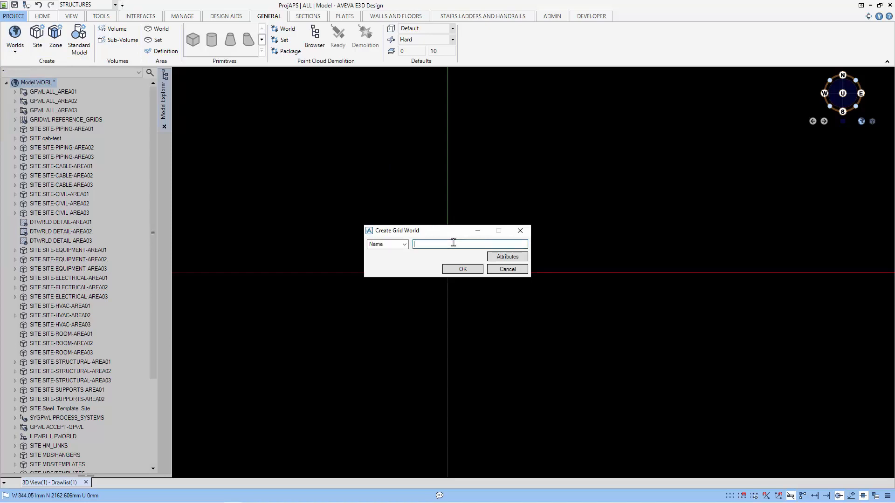
text(DEMO-G)
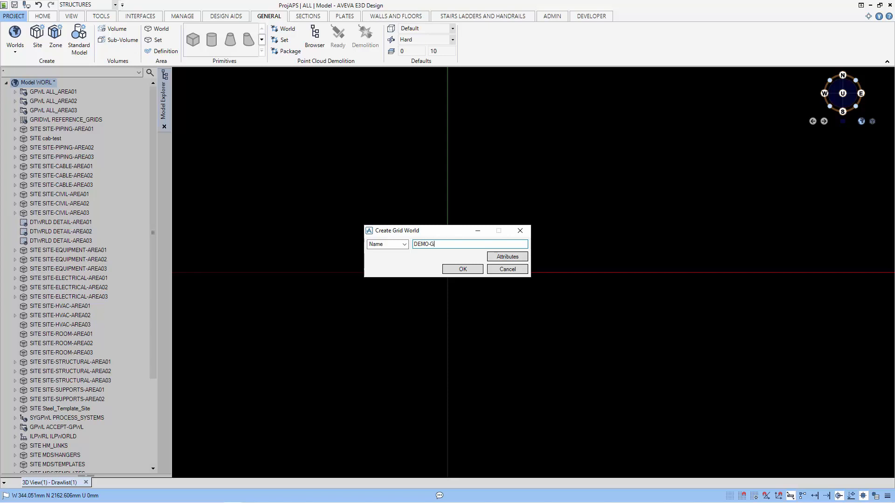
text(R)
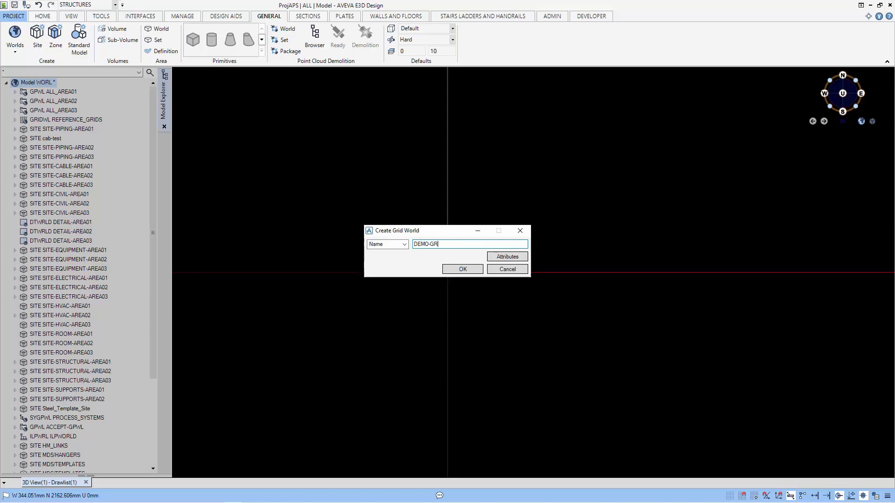
text(IDWL)
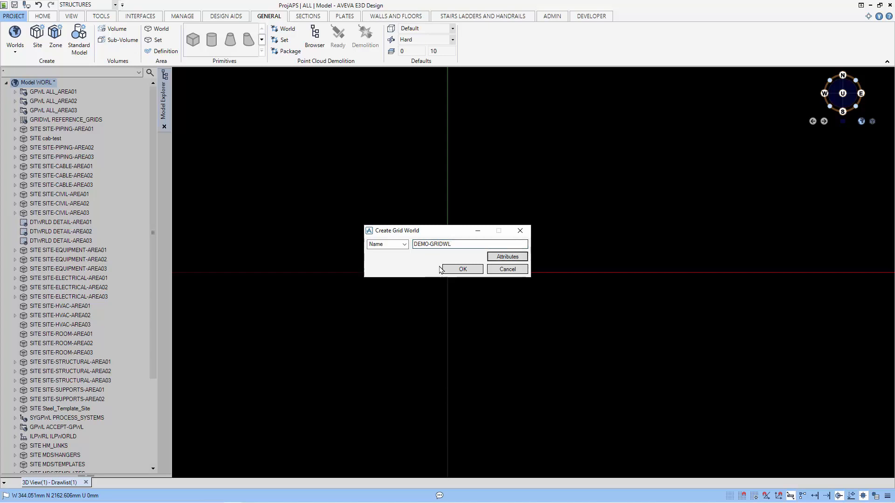
click(462, 269)
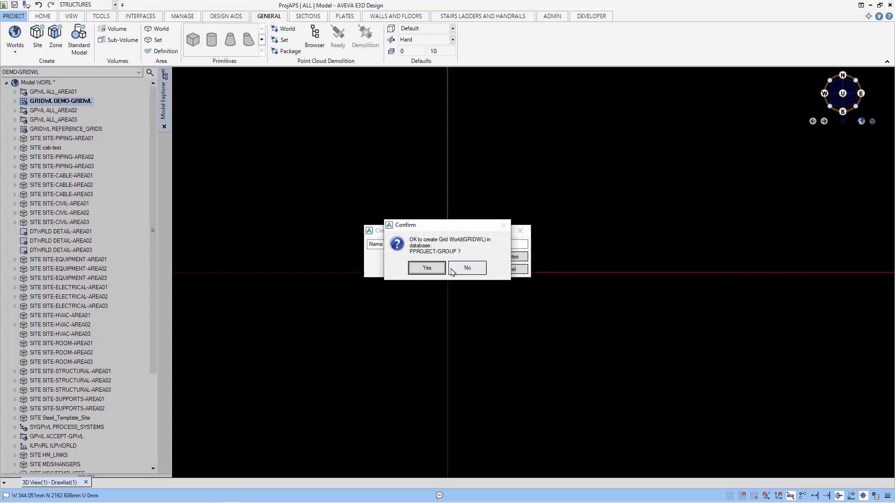
click(425, 267)
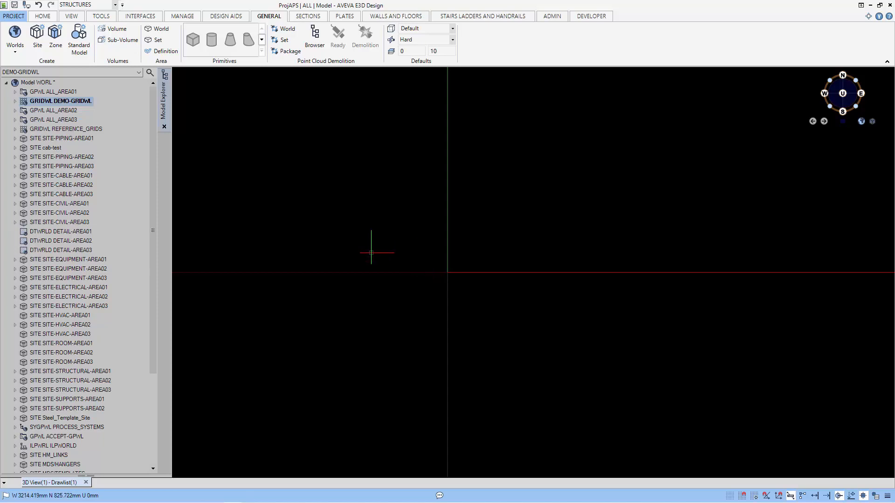
Step: Start rectangular grid DEMO-GRID with its origin at E -5000, N 0, U 0
click(225, 16)
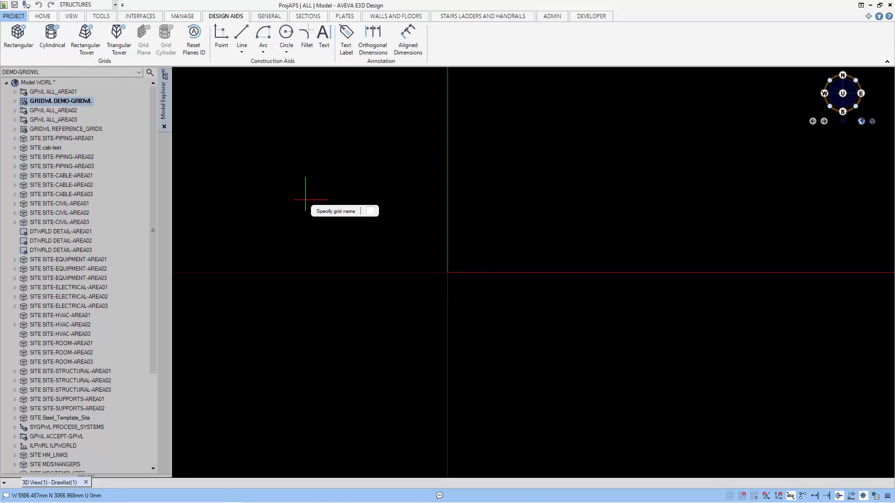
text(DEMO)
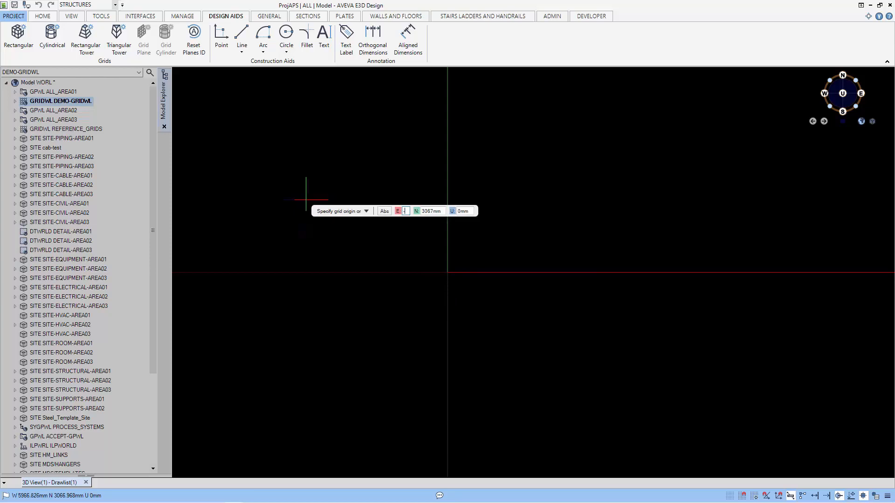
text(-5000mm)
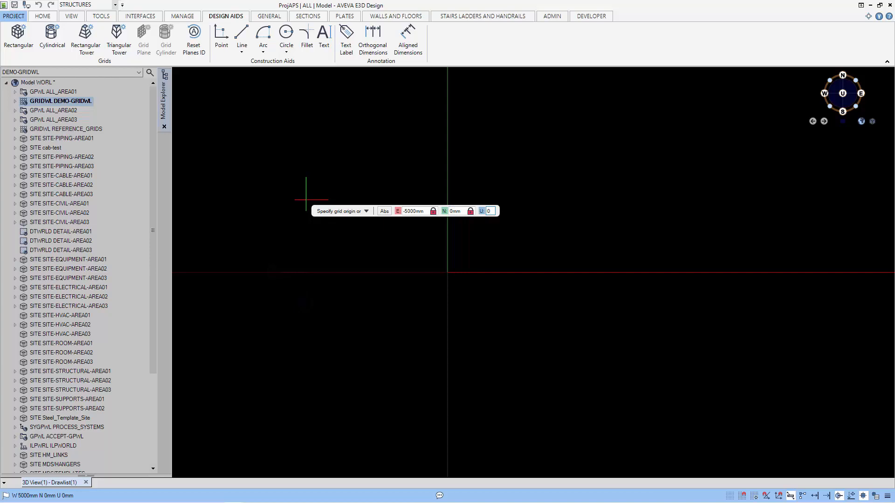
click(307, 280)
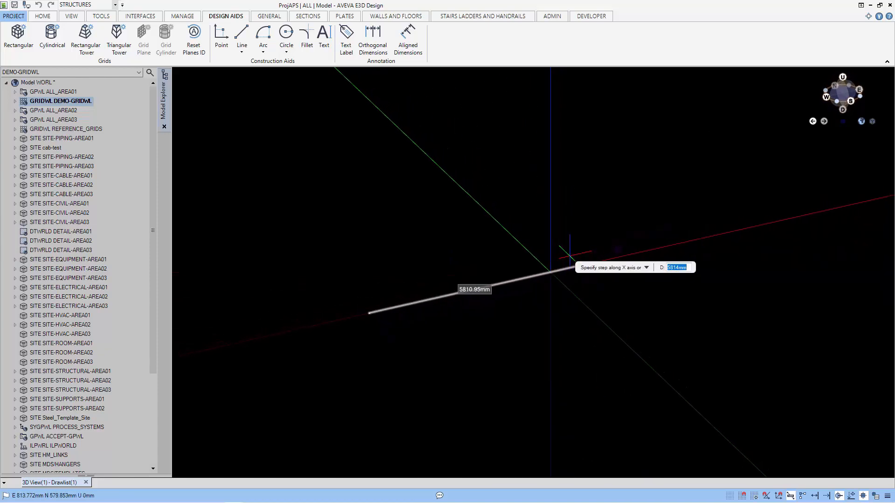
Step: Enter the X-axis grid steps 5000, 5000 and 250
text(5000)
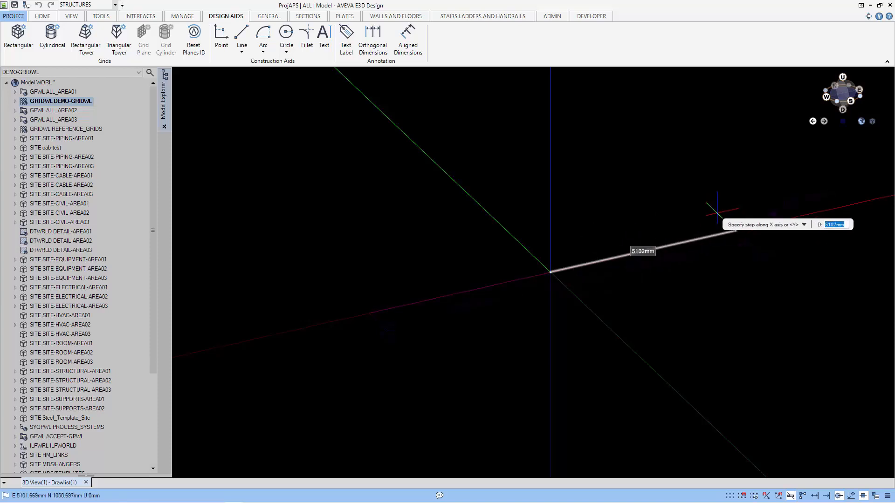
text(5000)
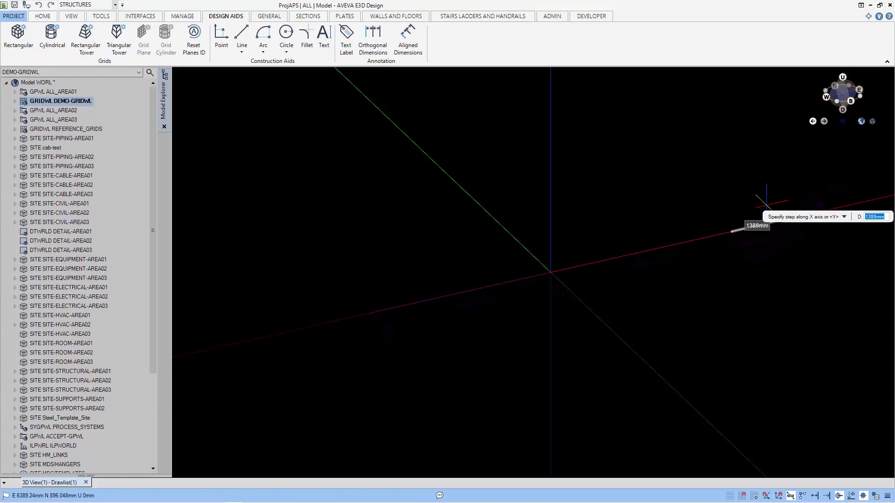
text(250)
text(4)
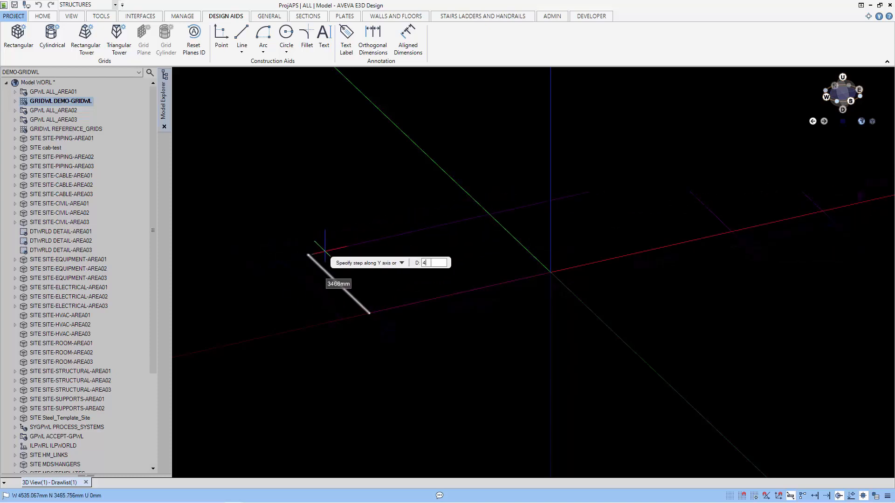
Step: Enter the Y-axis grid step distance and continue to the Z axis
text(000)
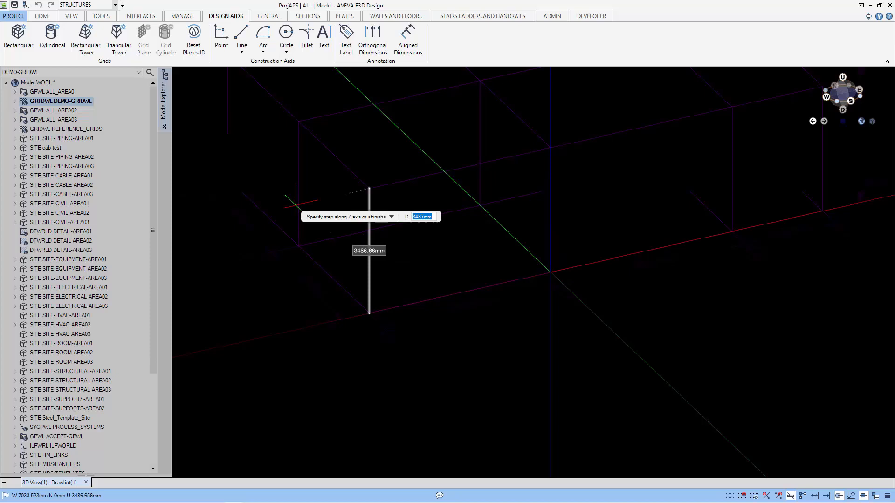
Step: Add Z-axis elevation steps 3000, 6000 and 1500, then finish the grid
text(300)
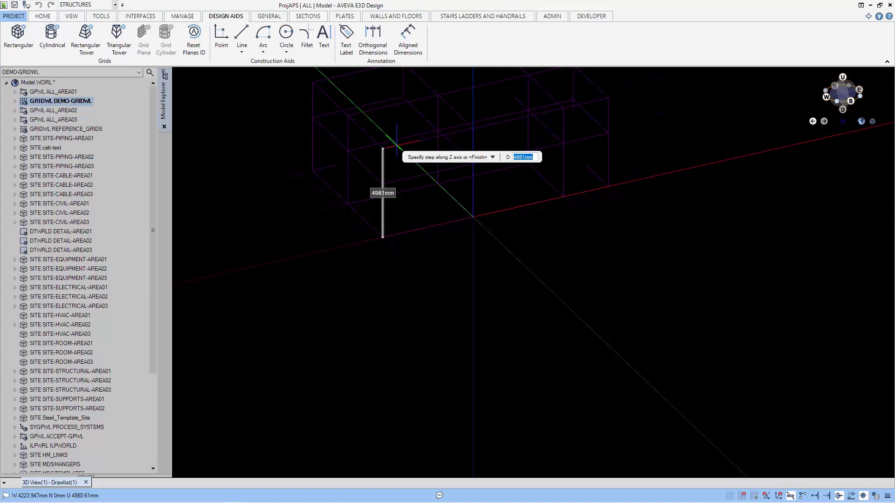
text(6000)
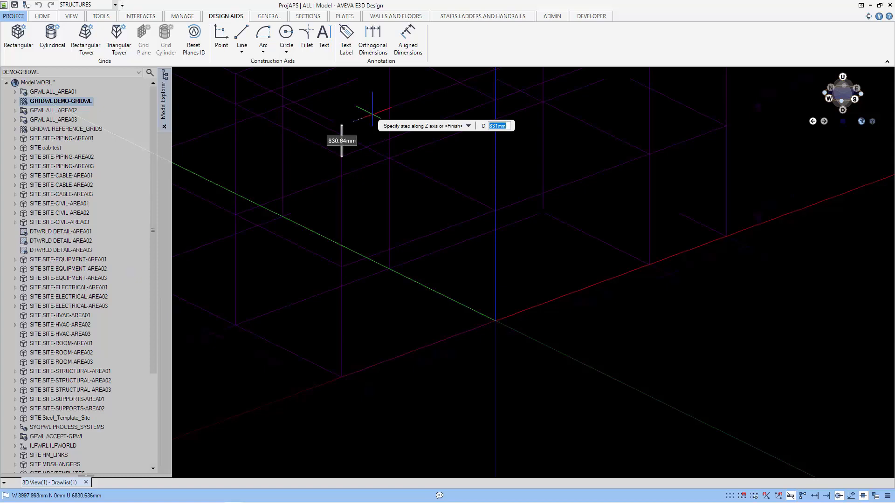
text(1500)
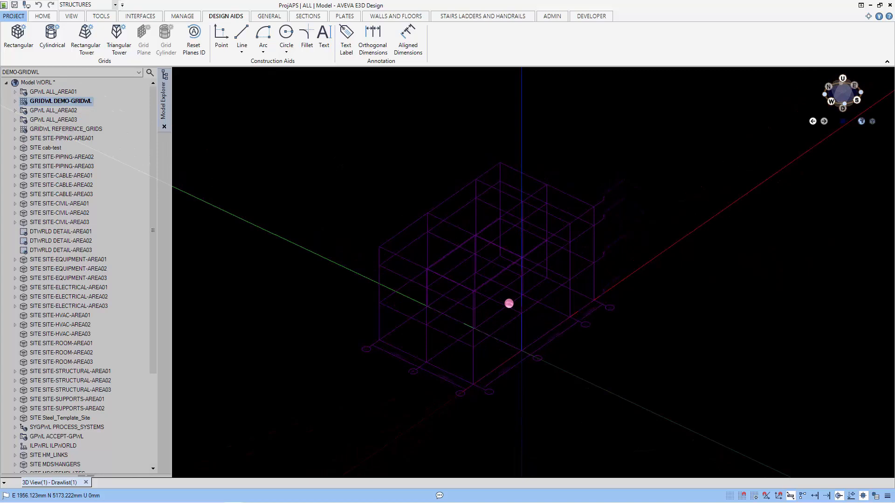
Step: Expand DEMO-GRIDWL in the Model Explorer and select REFGRD DEMO-GRID
click(400, 325)
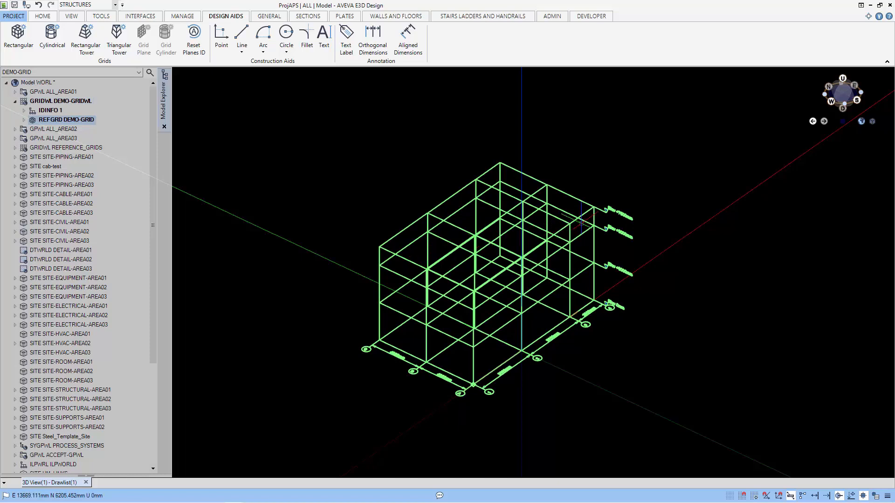
click(32, 119)
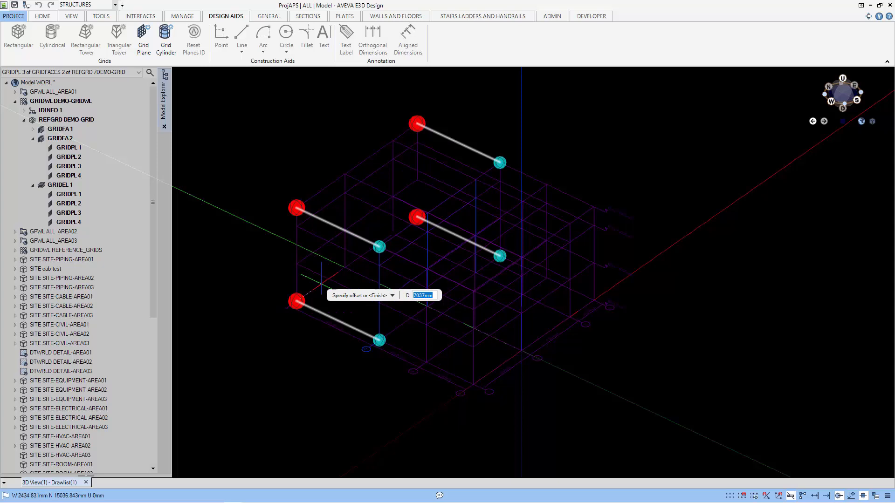
Step: Offset a DEMO-GRID grid plane by 4000, then switch to the VIEW tab
text(4000)
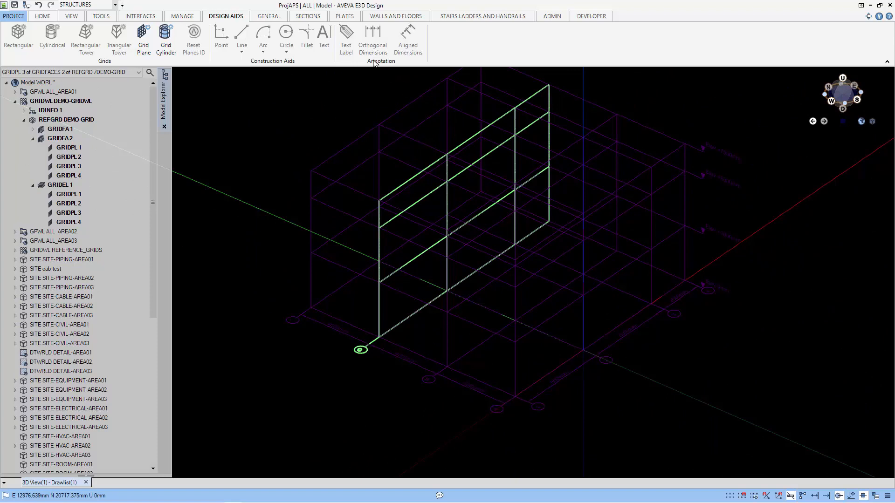
mouse_move(375, 62)
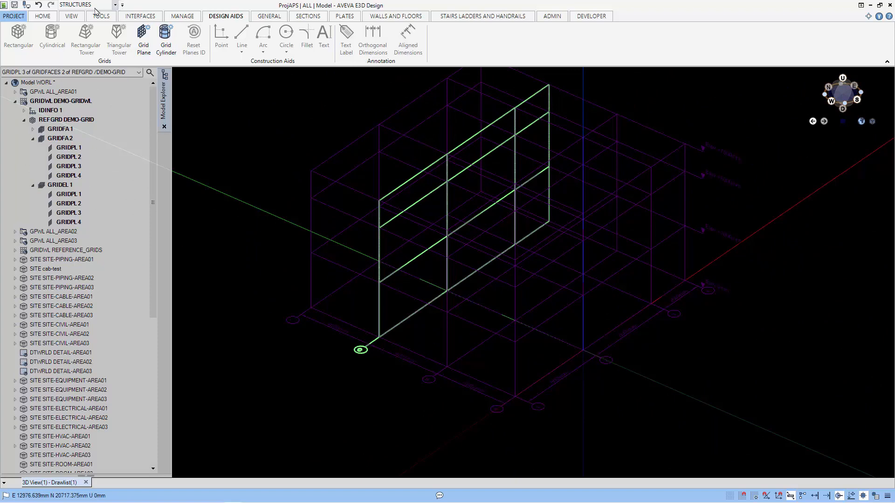
click(71, 15)
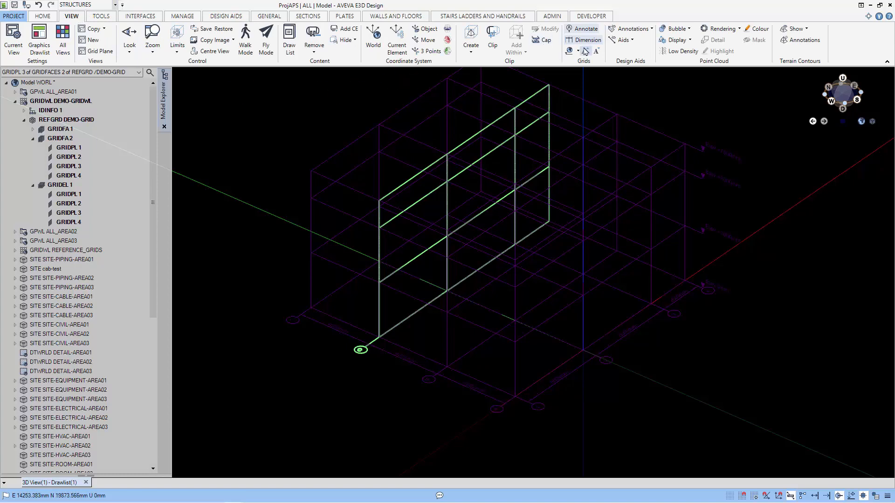